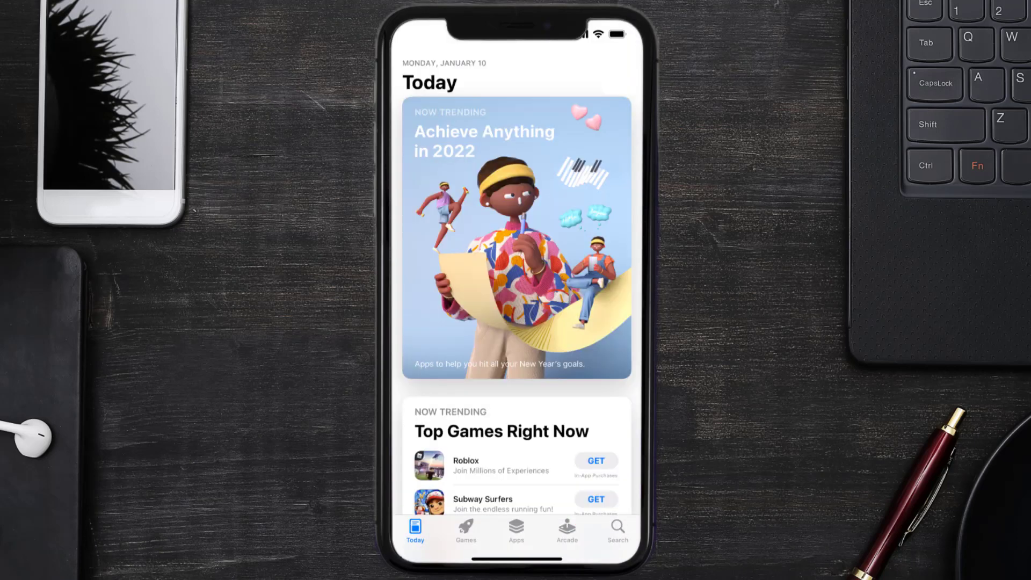
# - Search the App Store for 'jamba app' and update Jamba
pyautogui.click(616, 526)
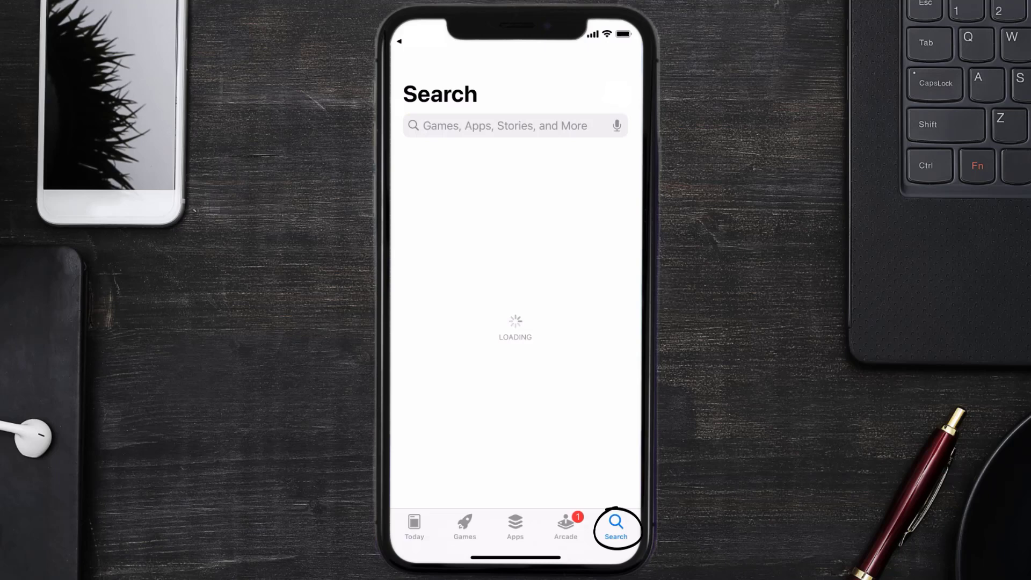
pyautogui.write('jamba app')
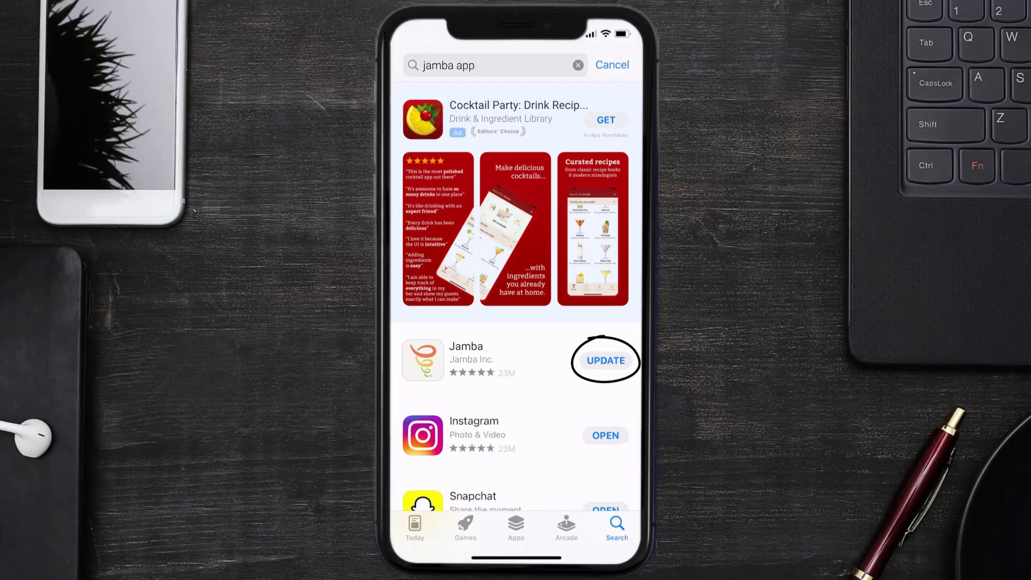
pyautogui.click(604, 360)
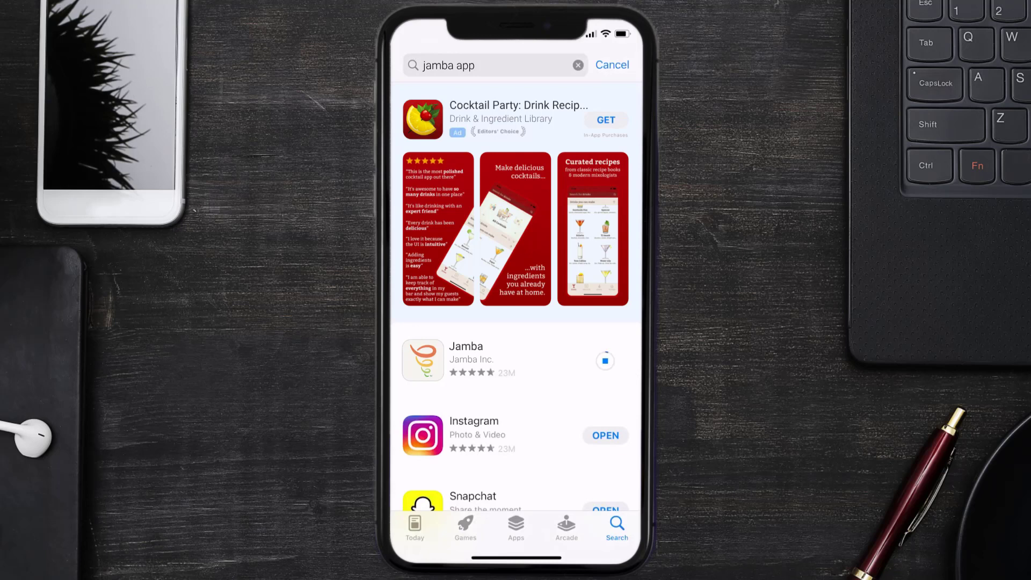
pyautogui.click(605, 360)
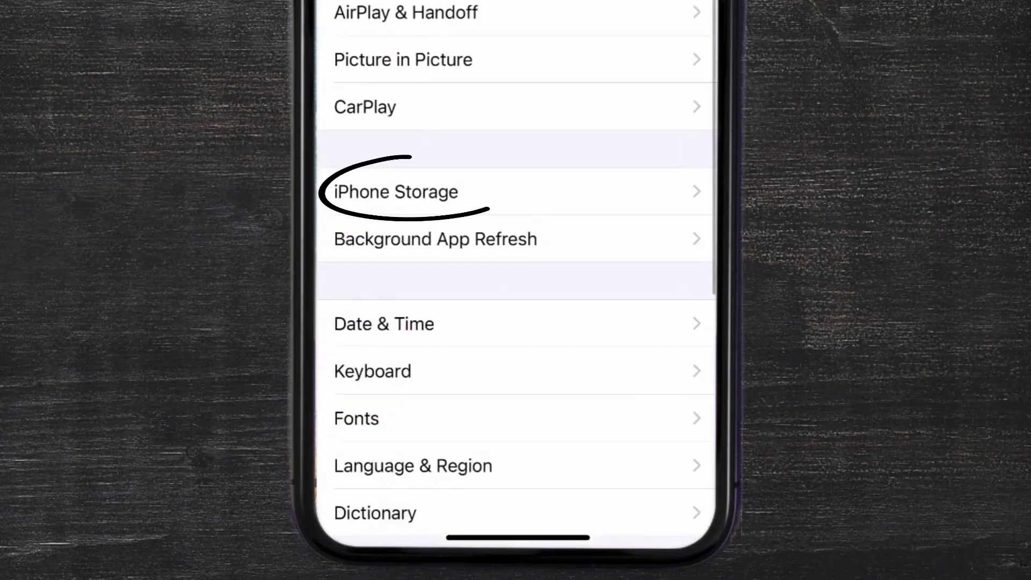
# - Open iPhone Storage to reach Jamba's storage details
pyautogui.click(395, 191)
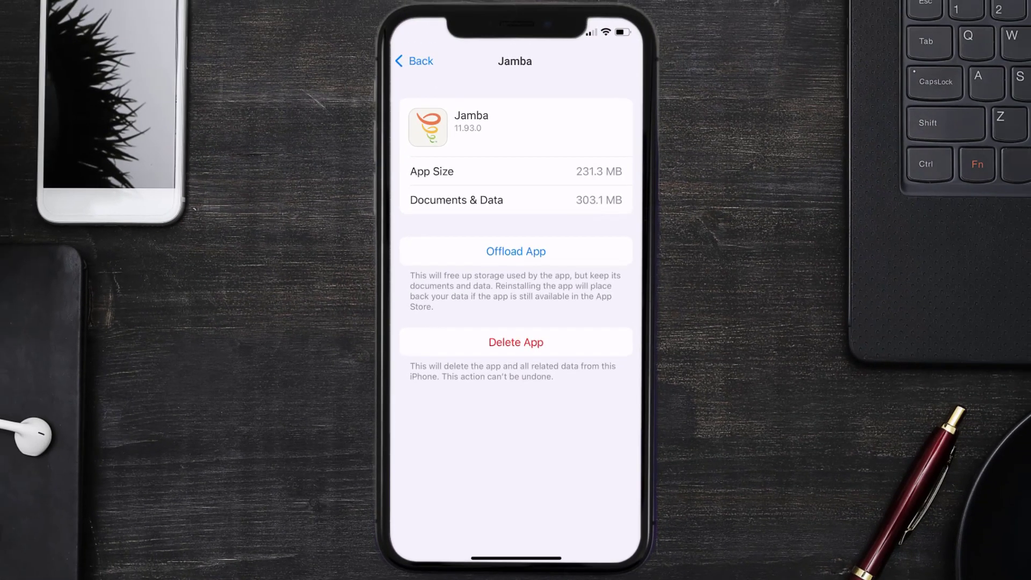
# - Offload Jamba while keeping its 303 MB of data, then reinstall it
pyautogui.click(516, 251)
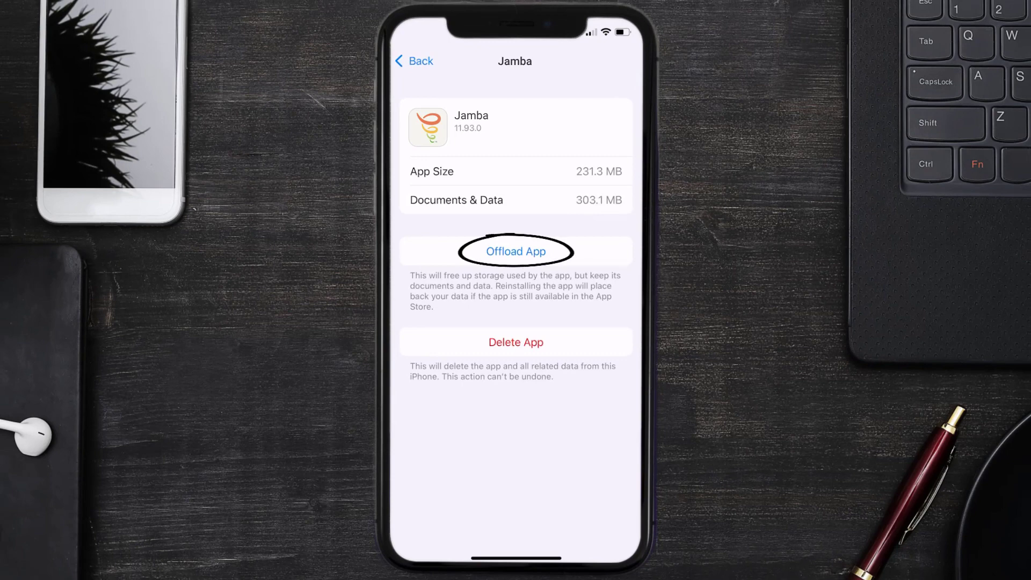
pyautogui.click(516, 251)
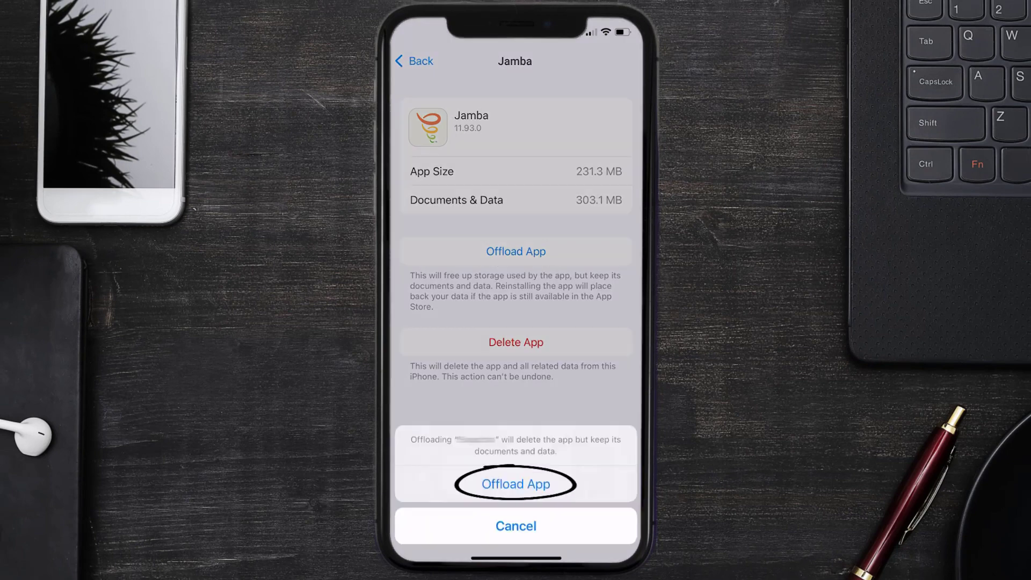
pyautogui.click(515, 483)
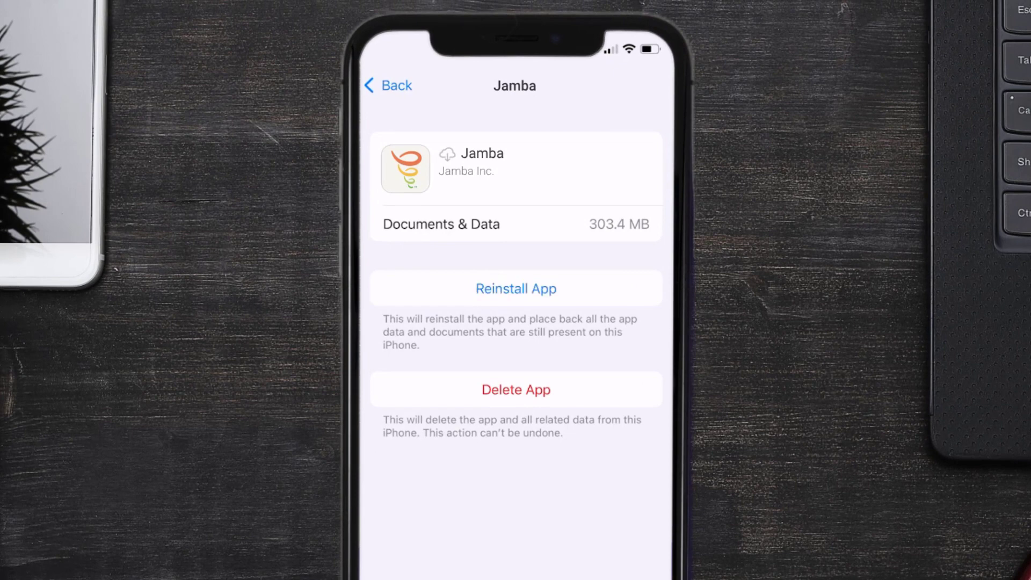
pyautogui.click(516, 288)
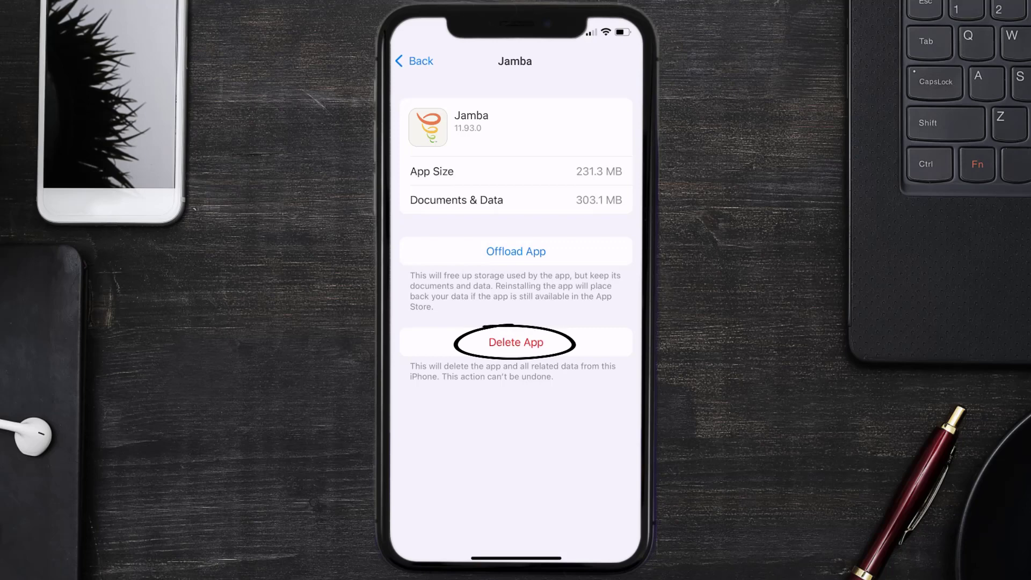
# - Delete Jamba and its data from its storage page
pyautogui.click(515, 343)
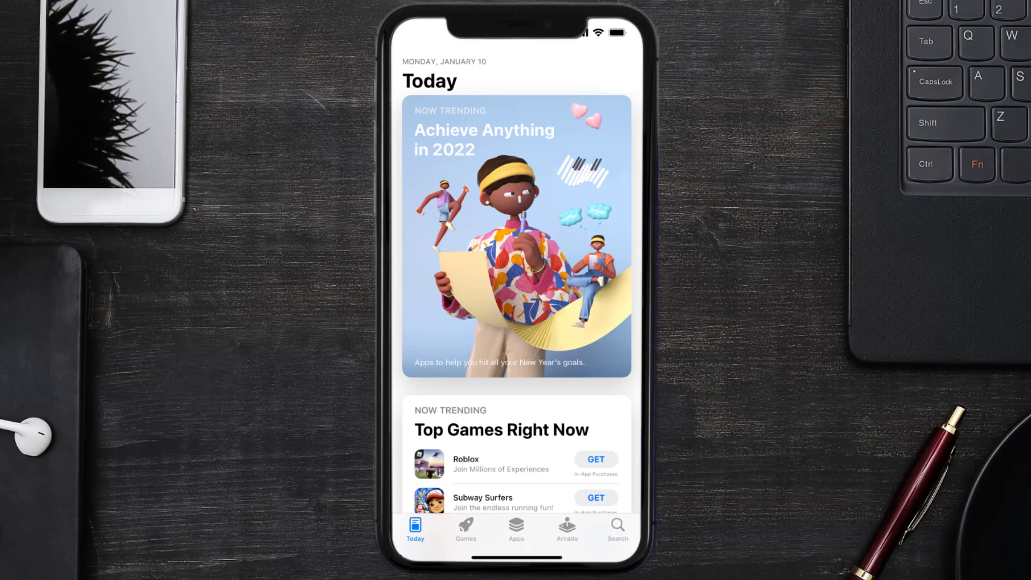
# - Search the App Store for 'jamba app' and download Jamba again
pyautogui.click(616, 533)
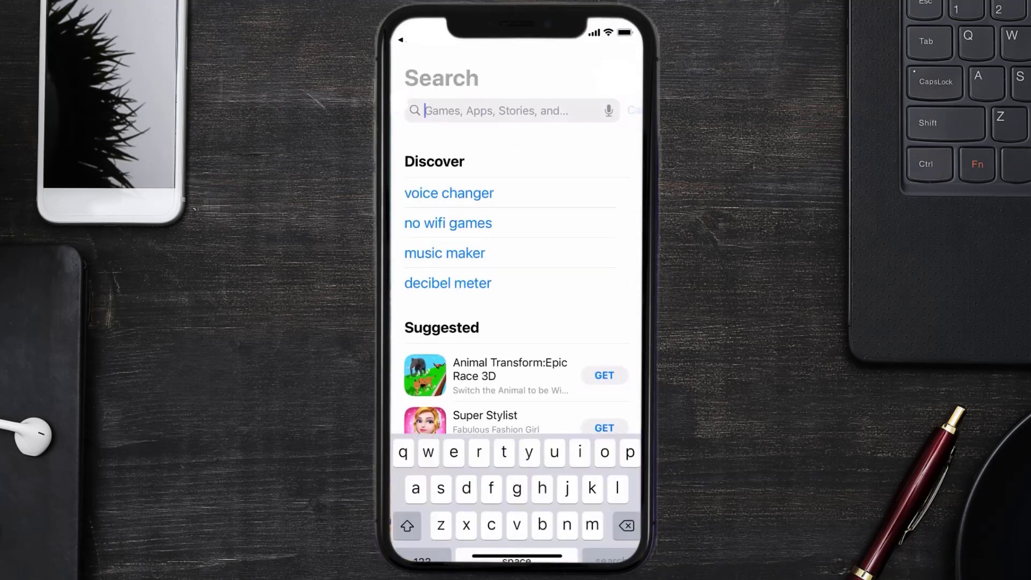
pyautogui.write('jamba app')
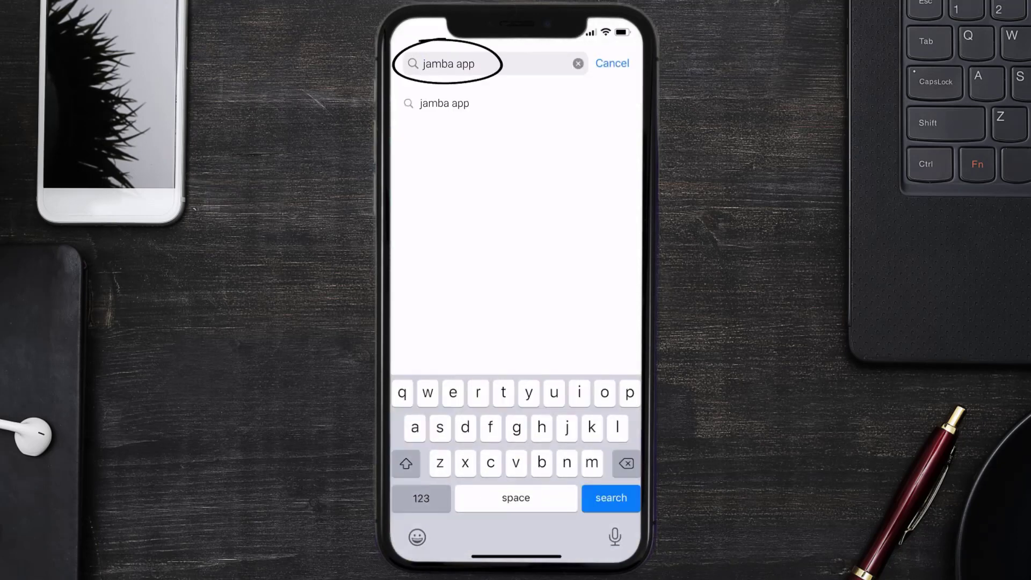
pyautogui.click(609, 498)
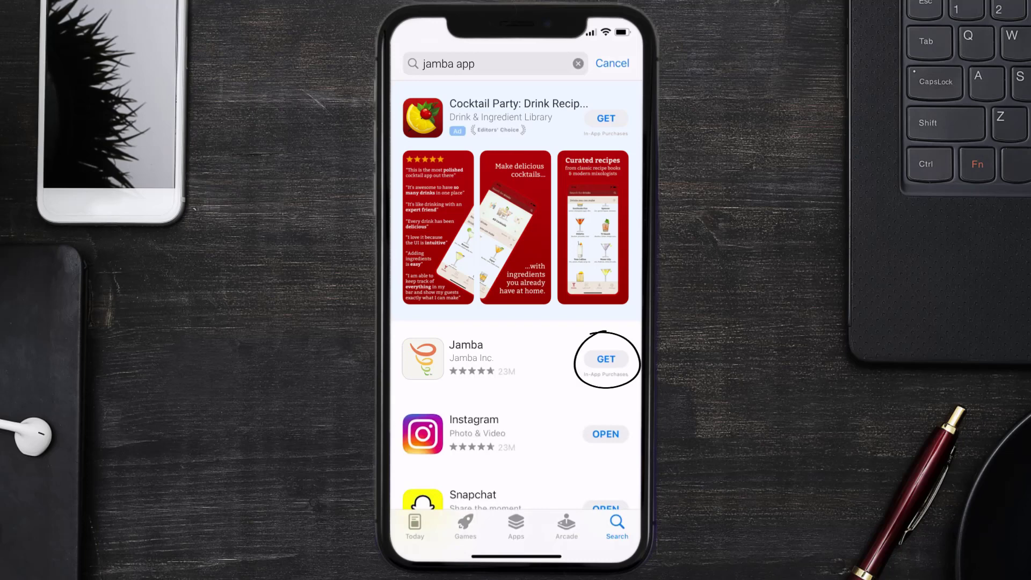
pyautogui.click(606, 359)
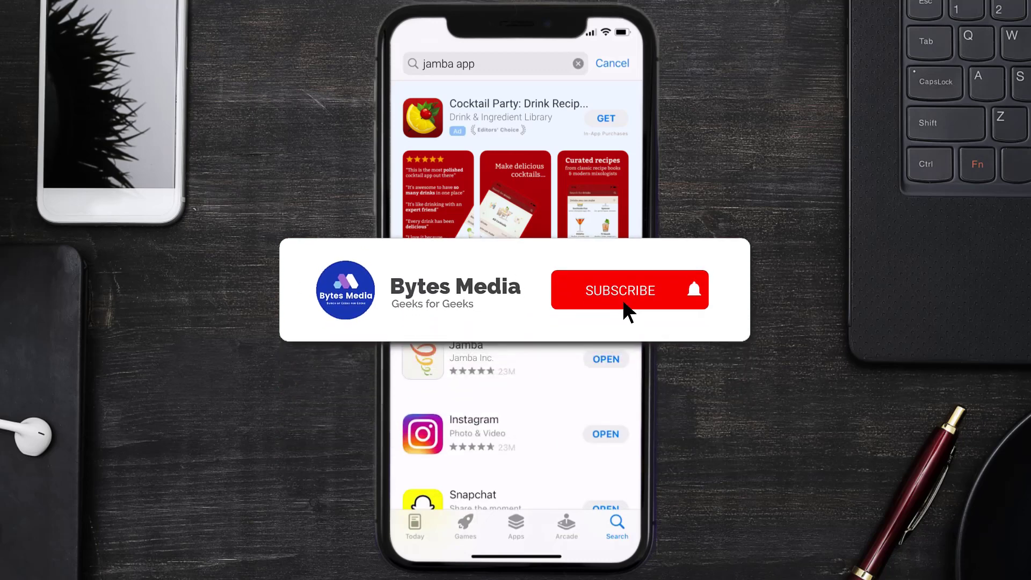
pyautogui.click(619, 290)
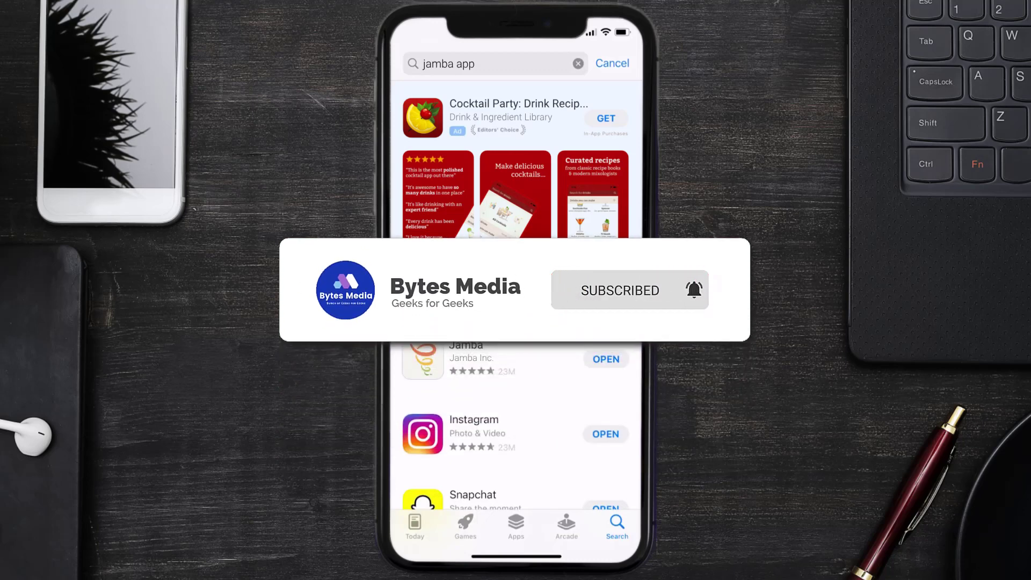